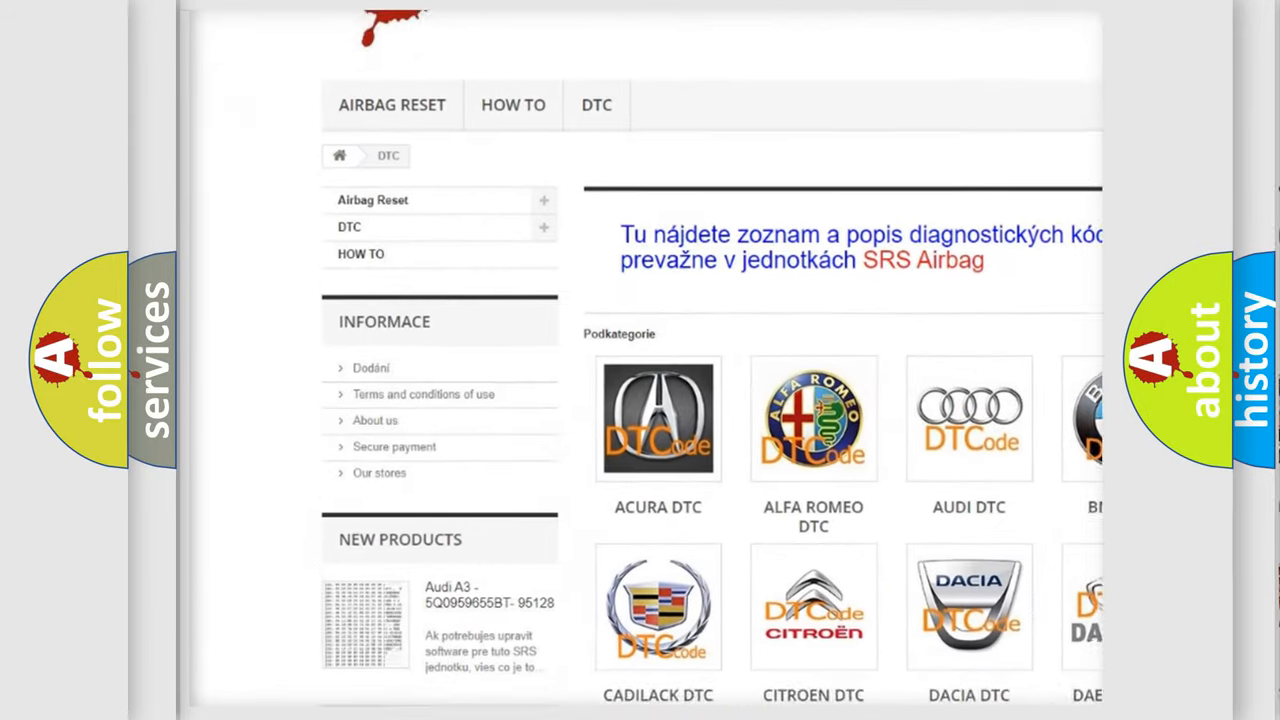
{"action": "scroll", "scroll_direction": "down", "scroll_amount": 3}
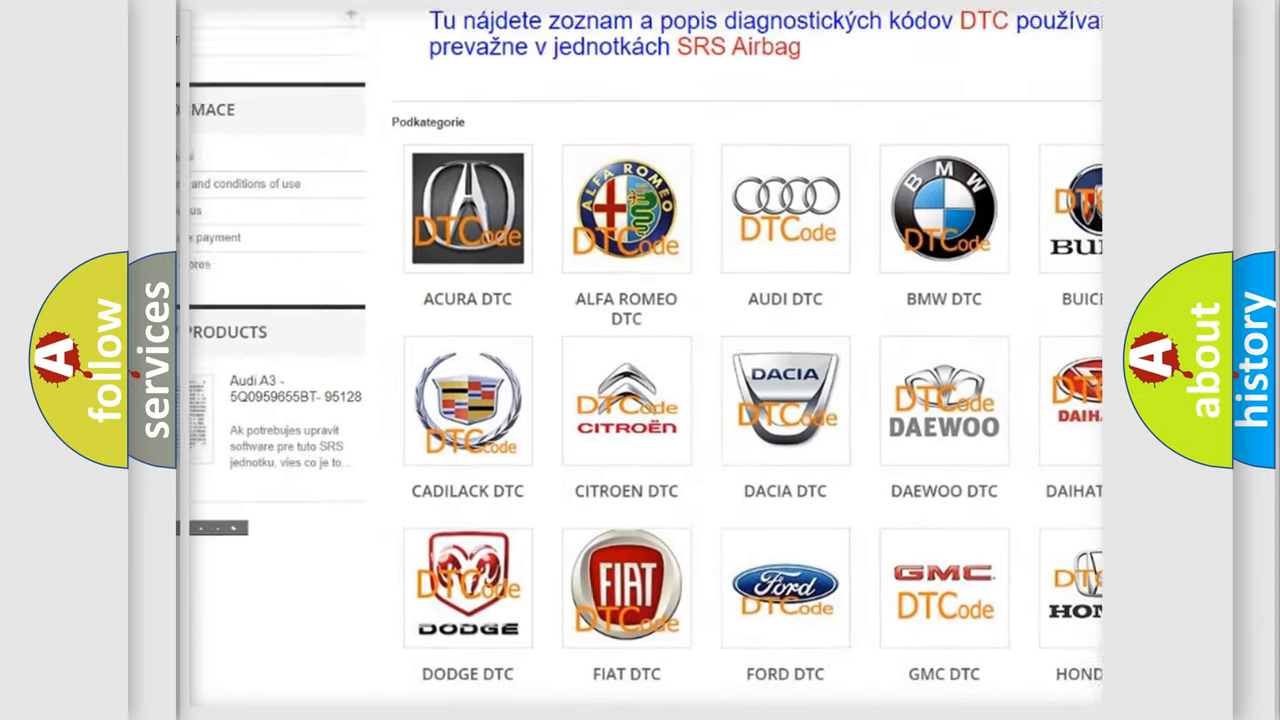
{"action": "scroll", "scroll_direction": "down", "scroll_amount": 3}
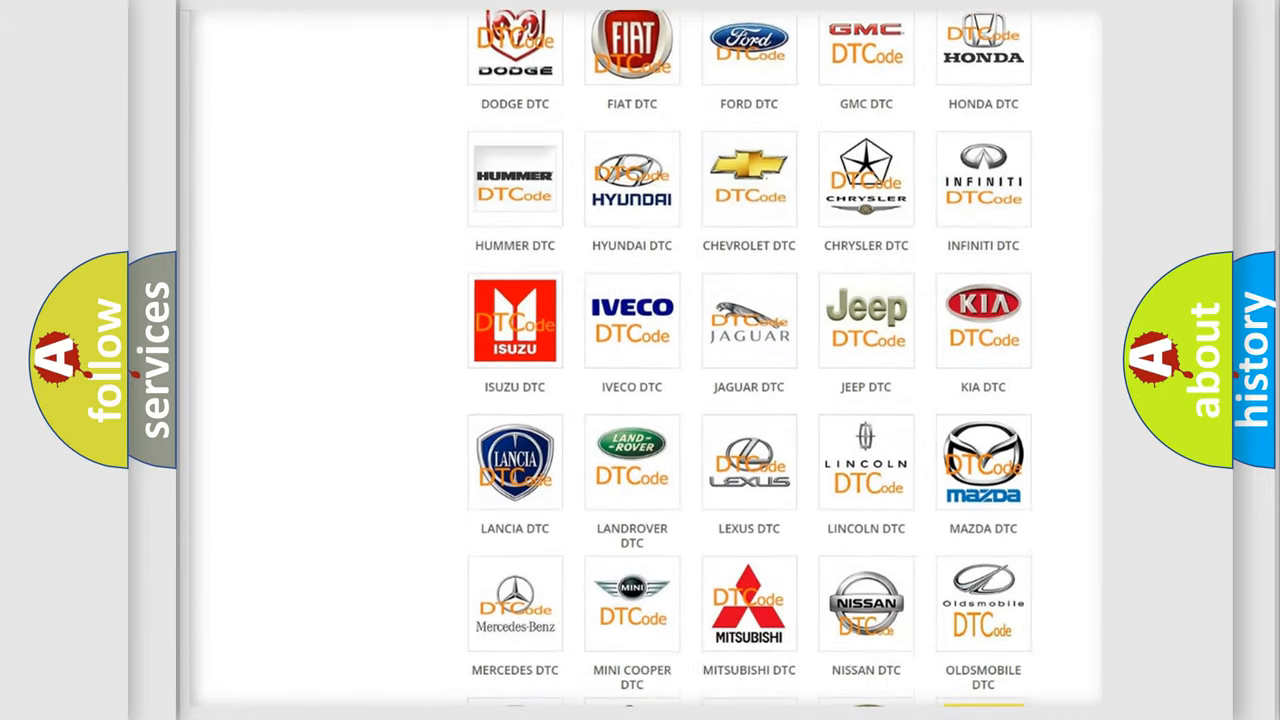
{"action": "scroll", "scroll_direction": "down", "scroll_amount": 3}
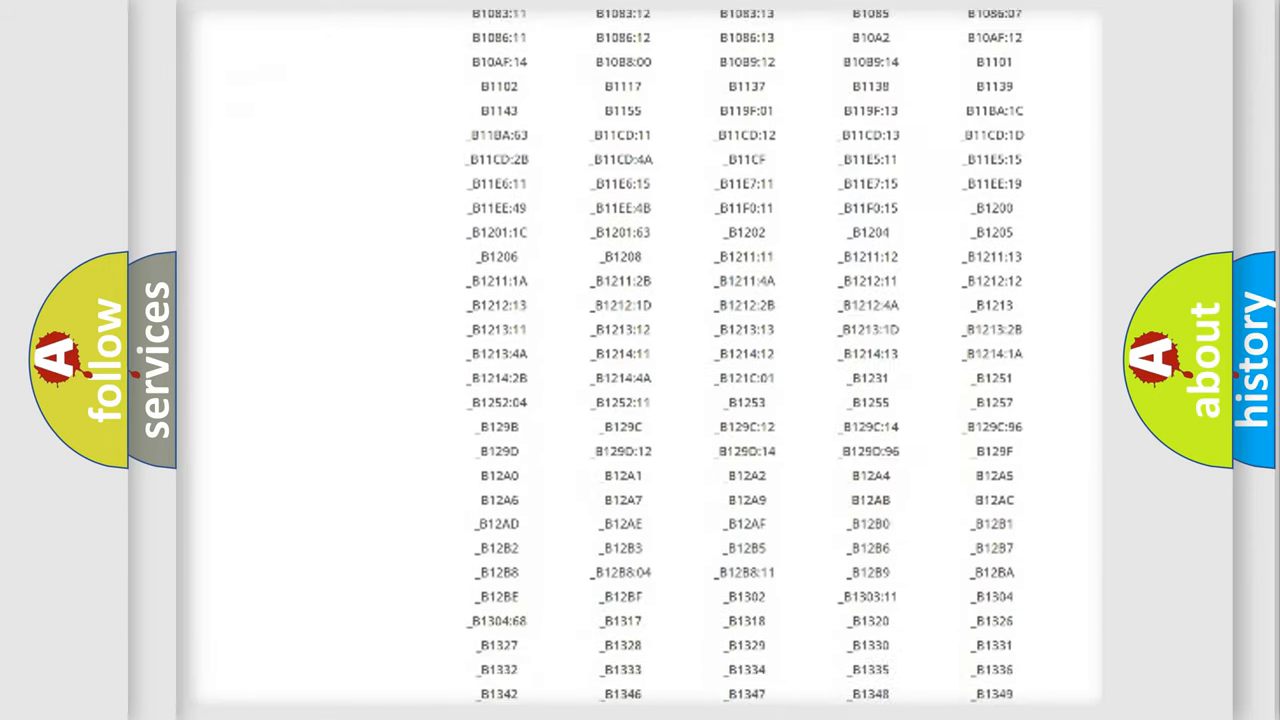
{"action": "scroll", "scroll_direction": "down", "scroll_amount": 3}
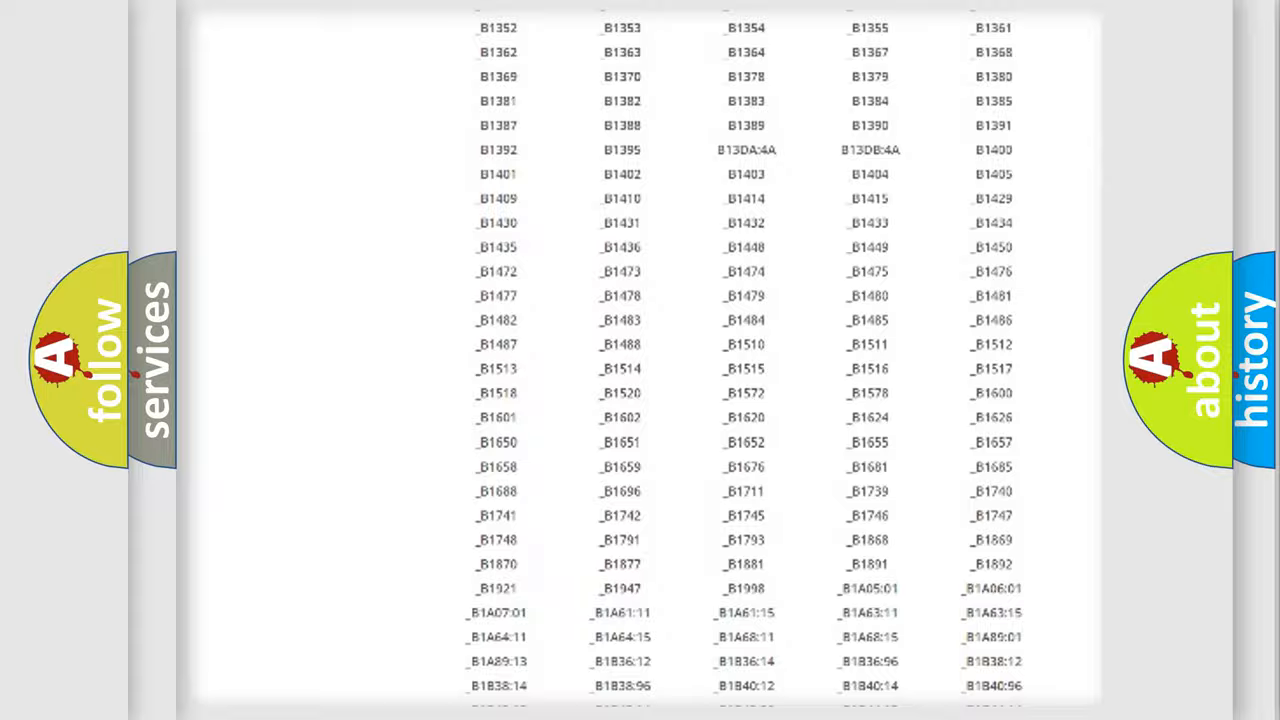
{"action": "scroll", "scroll_direction": "up", "scroll_amount": 3}
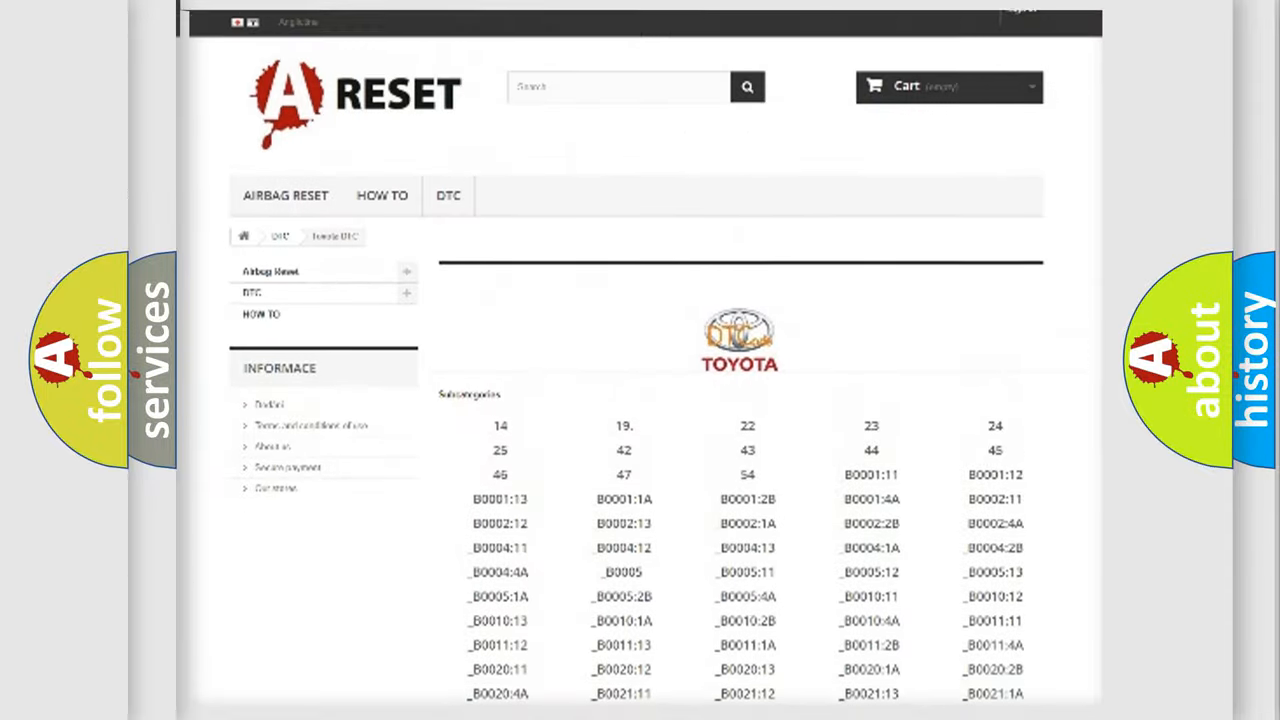